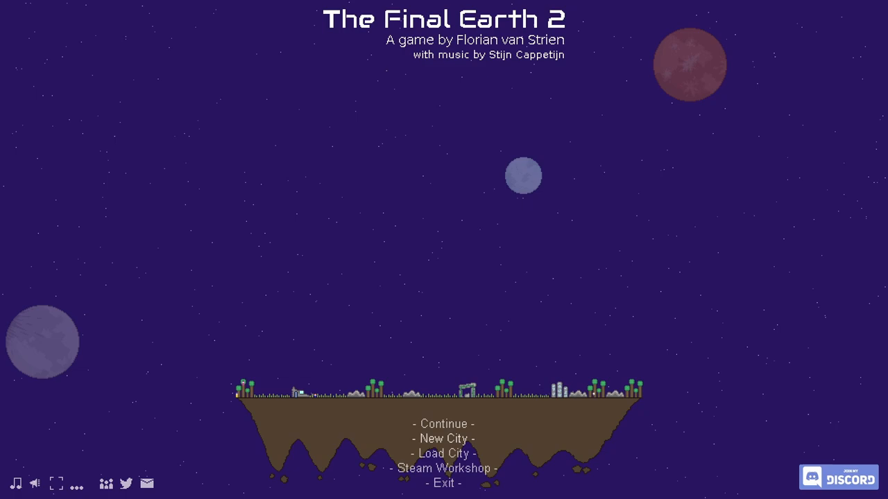
pyautogui.moveTo(444, 438)
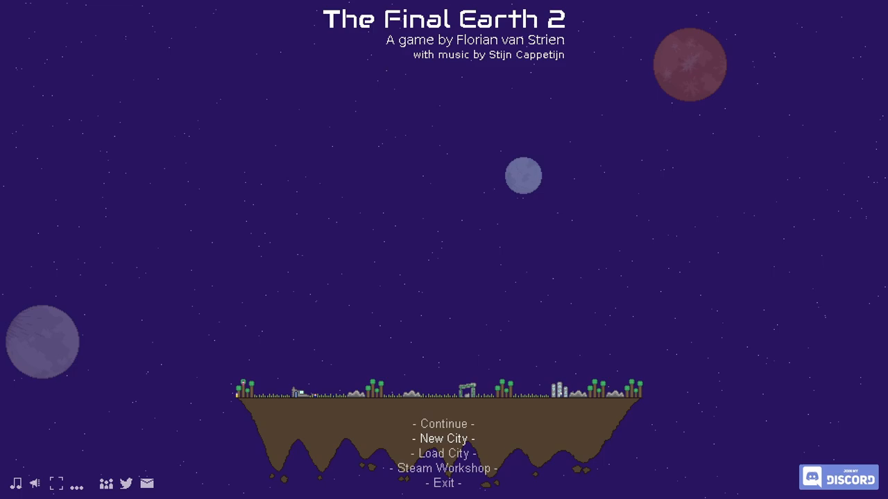
# Start a new city from the title menu
pyautogui.click(443, 439)
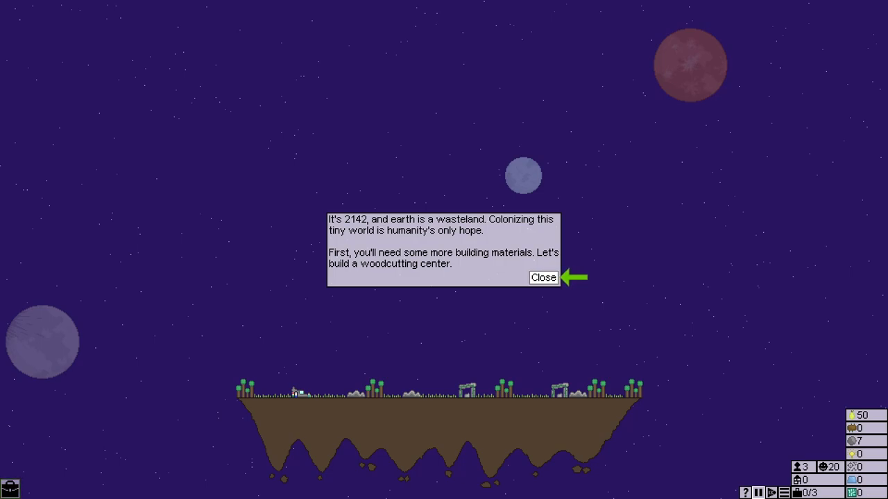
# Dismiss the opening tutorial message about the woodcutting center
pyautogui.click(543, 278)
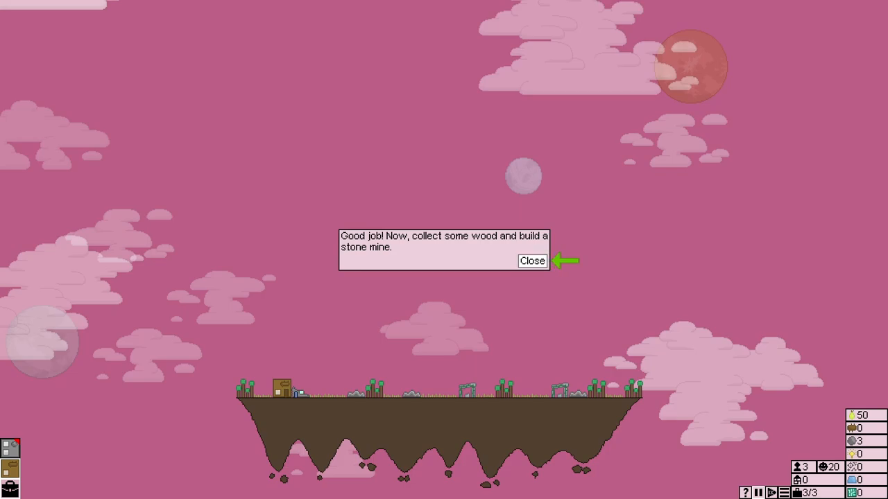
# Dismiss the stone mine message and review the wood production history chart
pyautogui.click(532, 261)
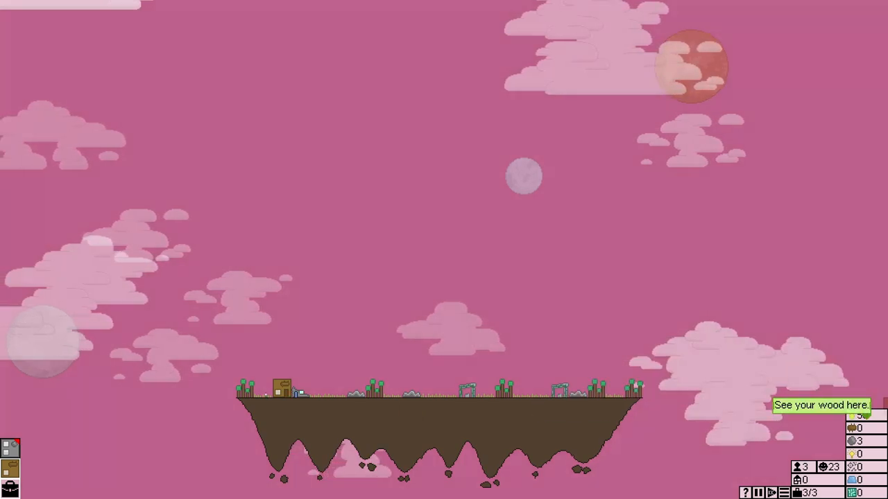
pyautogui.click(851, 428)
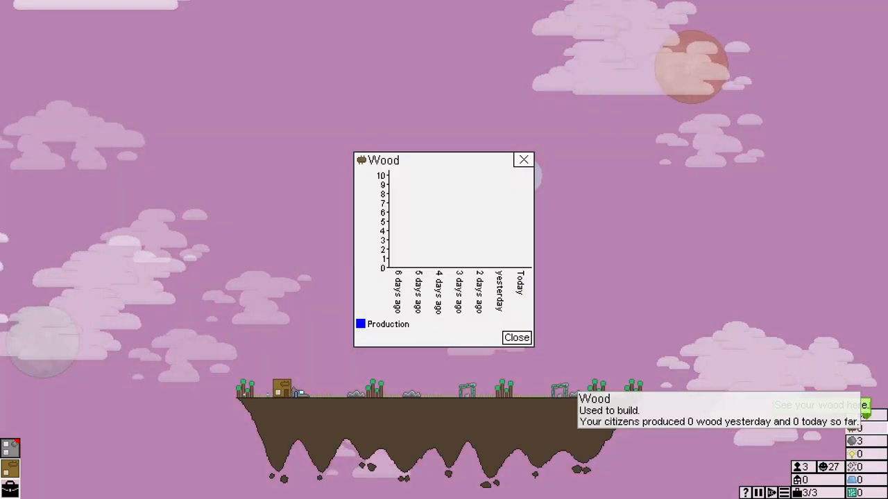
pyautogui.click(517, 337)
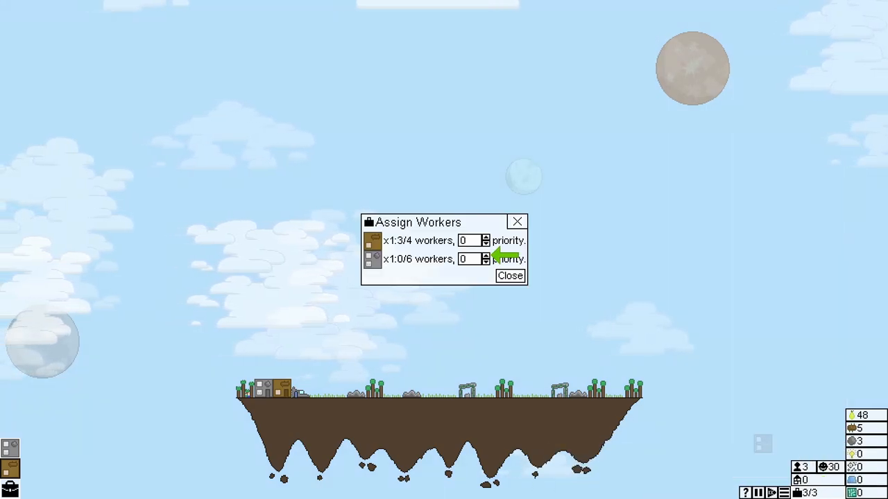
# Raise the stone mine's worker priority and dismiss the house and farm message
pyautogui.click(485, 256)
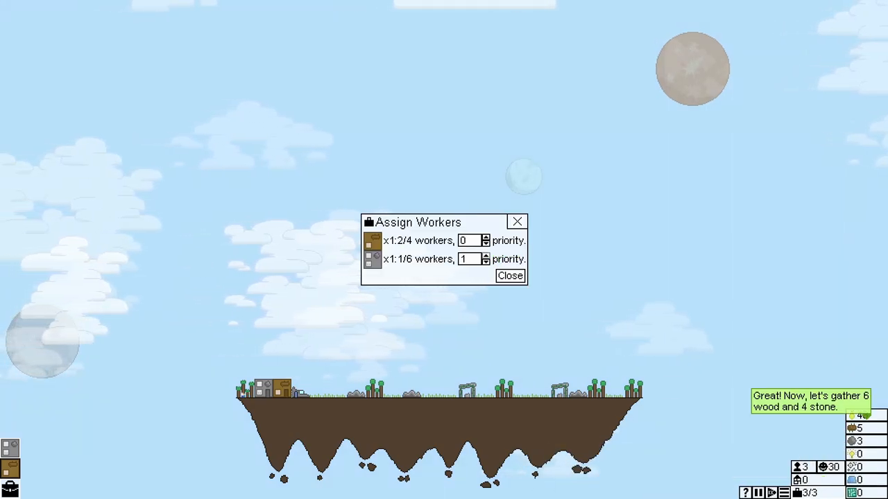
pyautogui.click(485, 256)
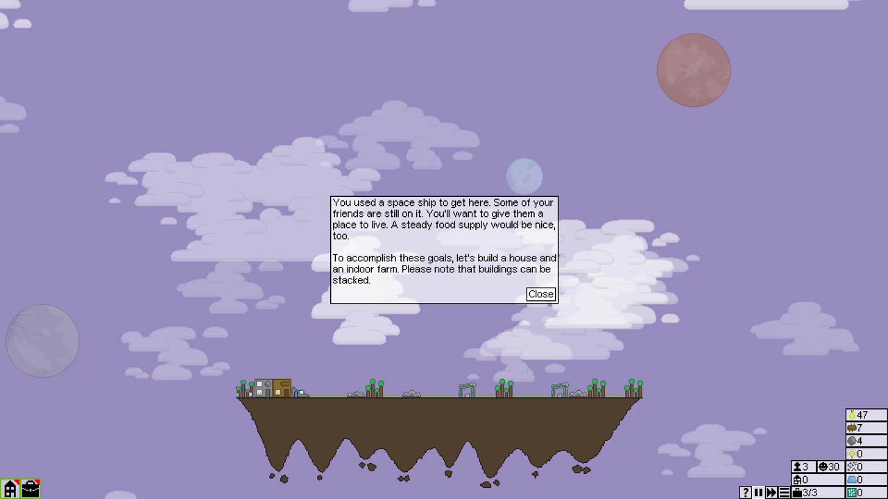
pyautogui.click(540, 294)
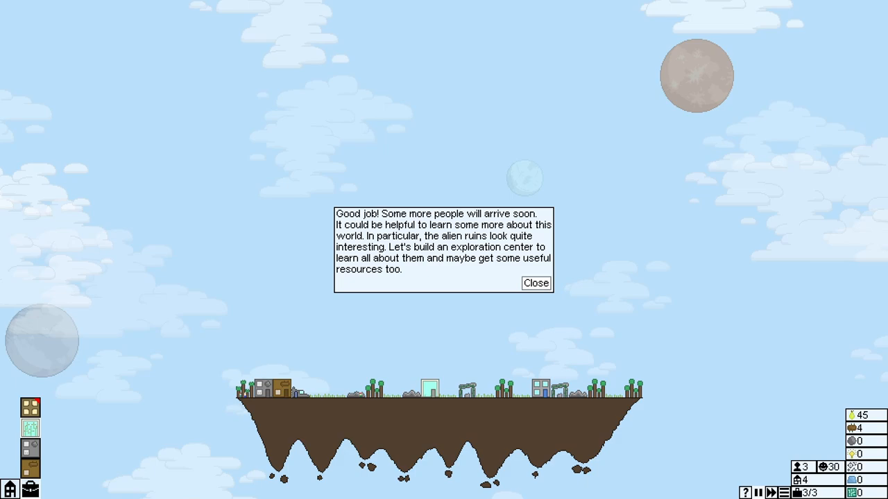
# Dismiss the exploration center message and close the worker assignments
pyautogui.click(535, 283)
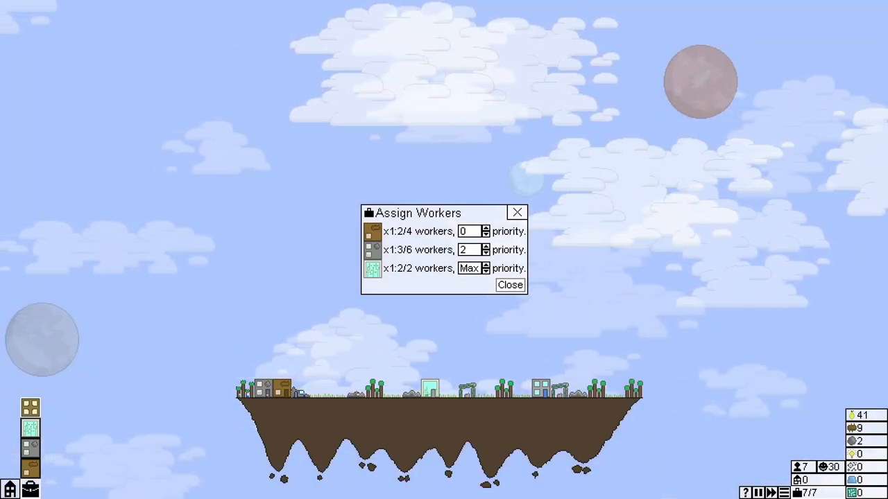
pyautogui.click(509, 284)
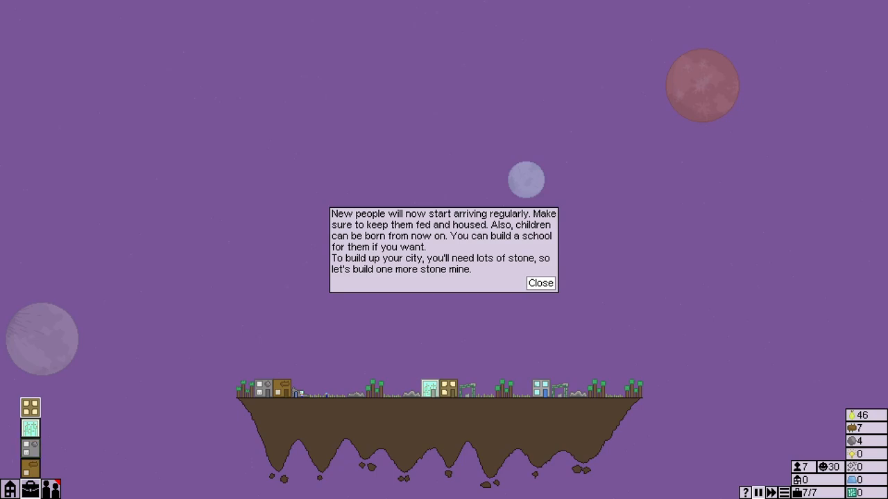
# Dismiss the tutorial messages, adjust workplace priority and buy Better Pickaxes for the stone mine
pyautogui.click(540, 283)
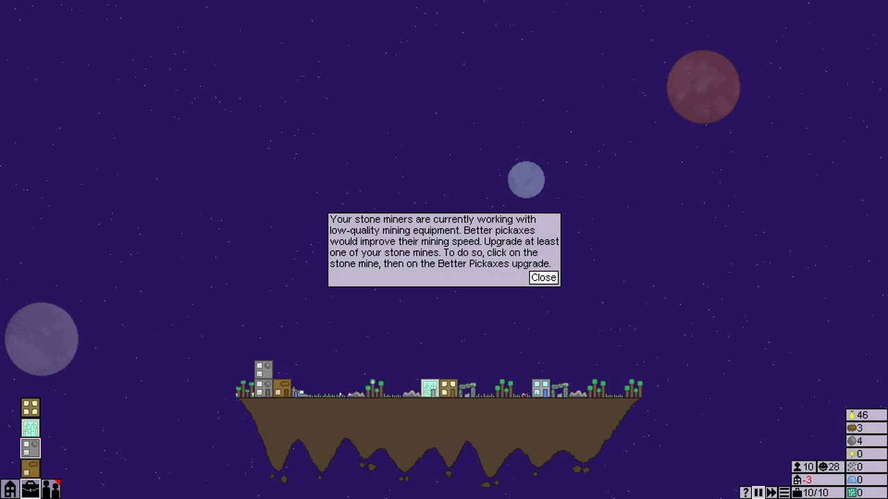
pyautogui.click(543, 277)
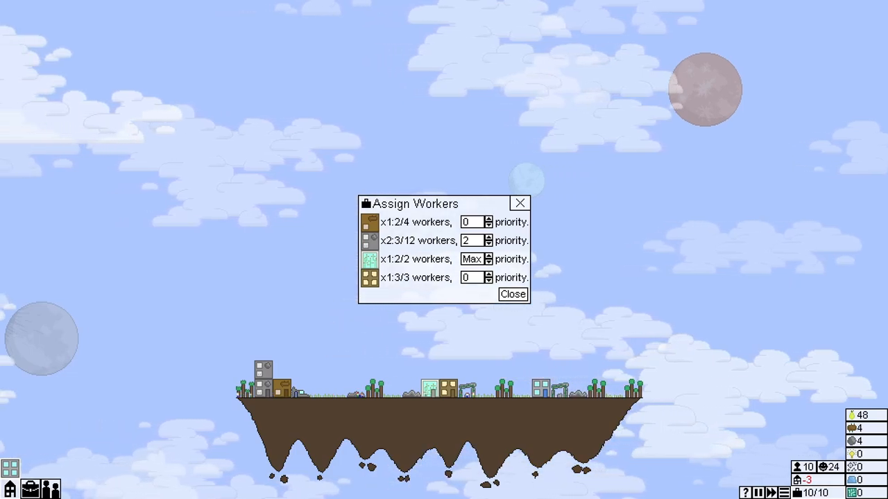
pyautogui.click(472, 278)
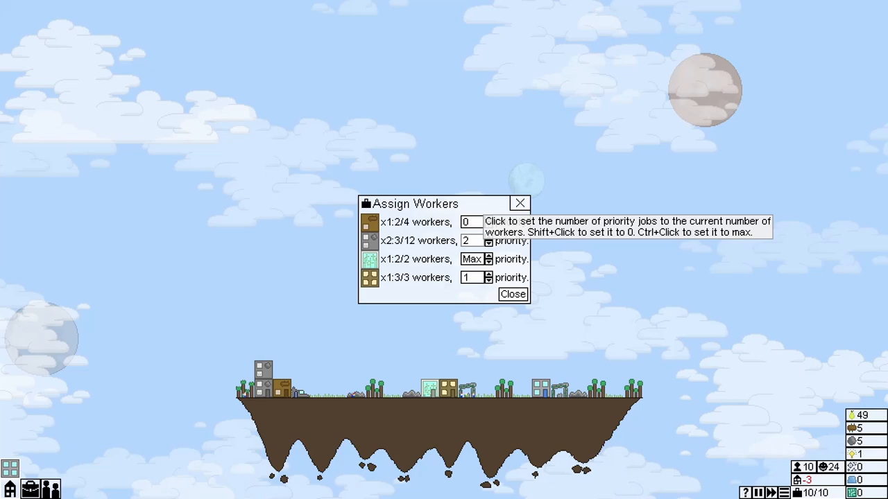
pyautogui.click(488, 218)
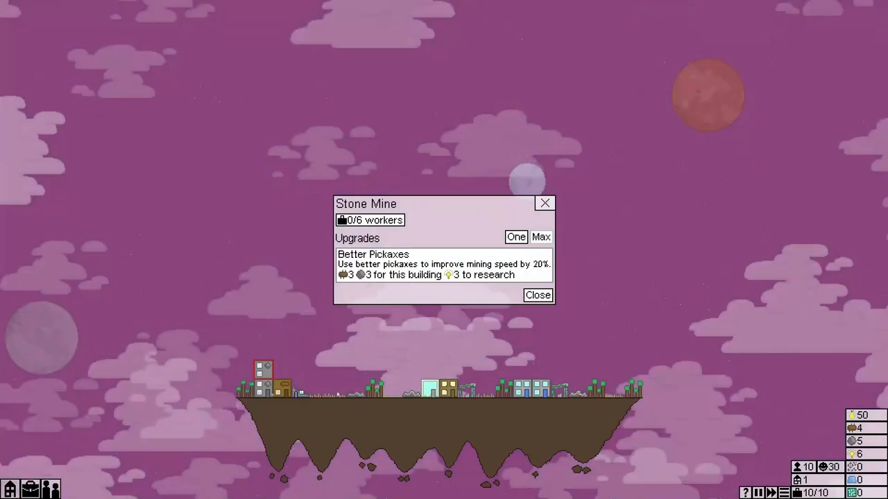
pyautogui.click(537, 295)
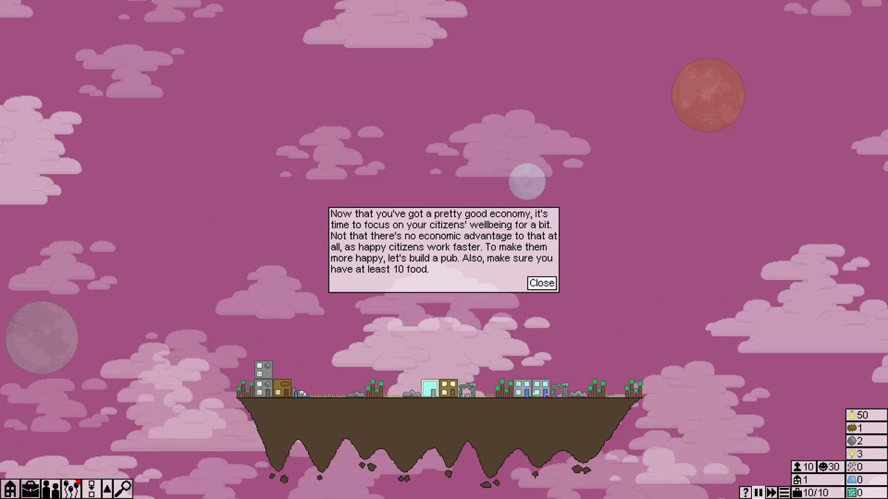
# Dismiss the pub objective message
pyautogui.click(541, 283)
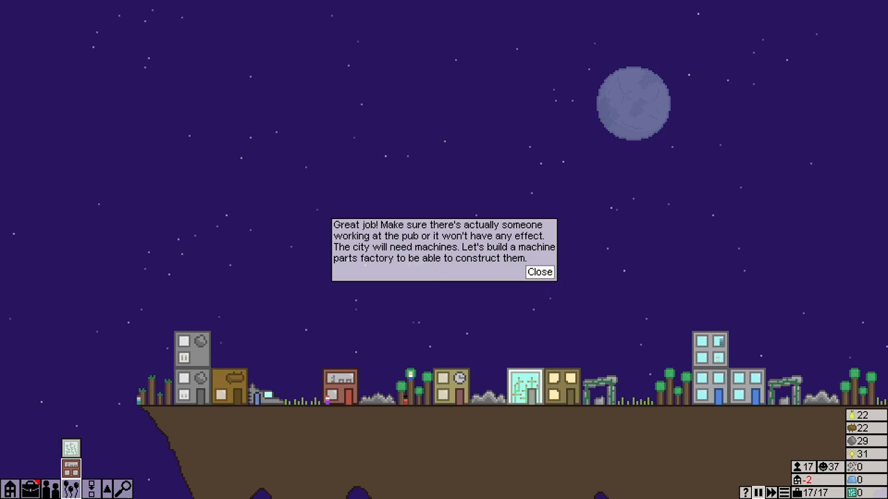
# Dismiss the factory message and raise the pub's job priority so it gets staffed
pyautogui.click(540, 272)
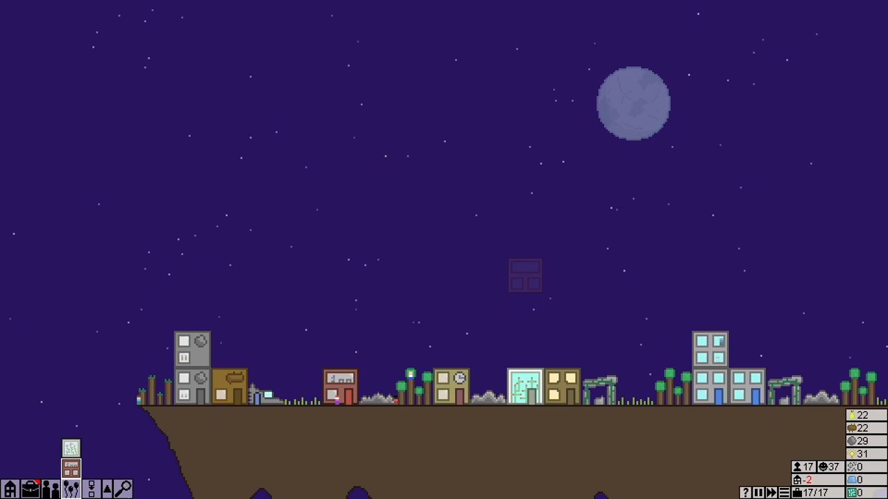
pyautogui.moveTo(770, 492)
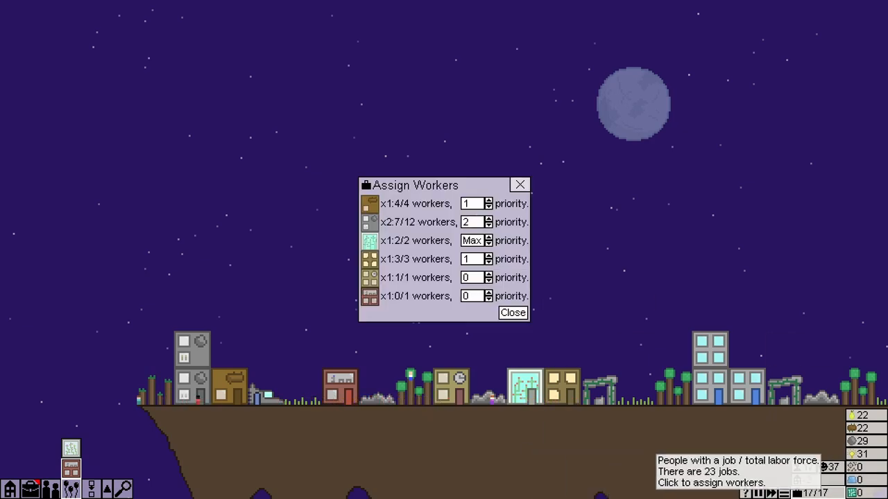
pyautogui.click(489, 274)
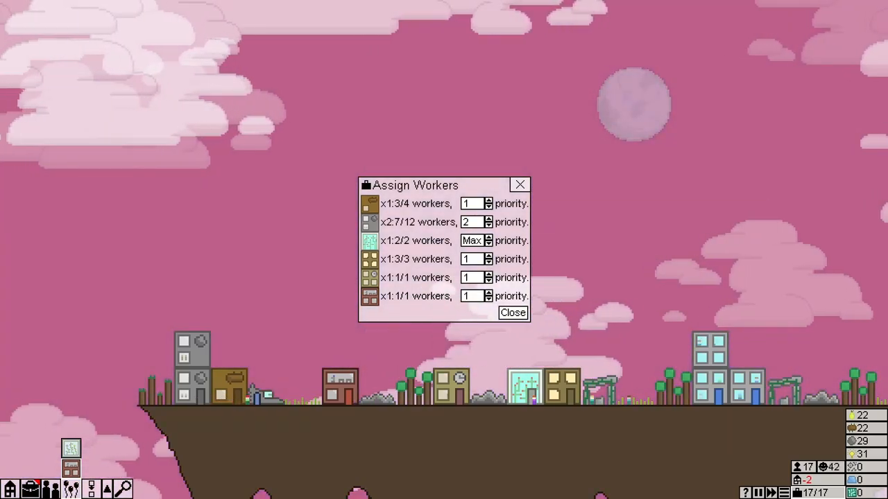
pyautogui.click(491, 225)
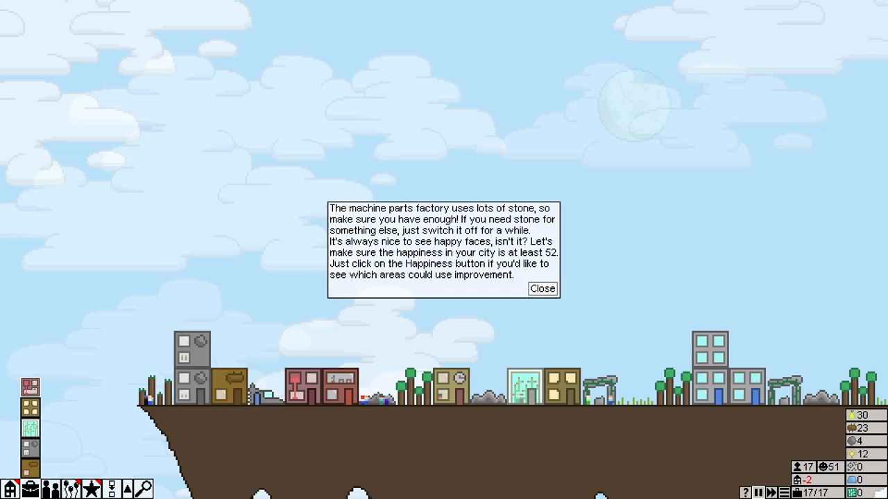
# Dismiss the happiness objective message
pyautogui.click(542, 288)
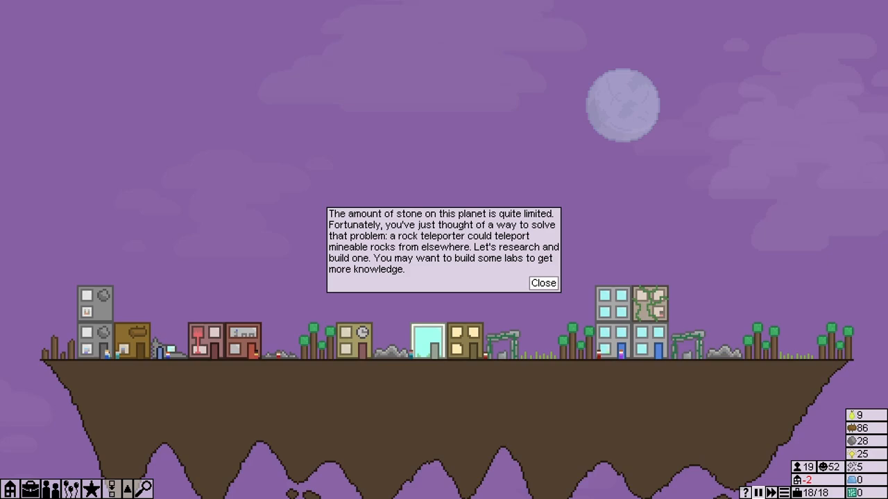
# Dismiss the rock teleporter message and view a tower house's details
pyautogui.click(543, 283)
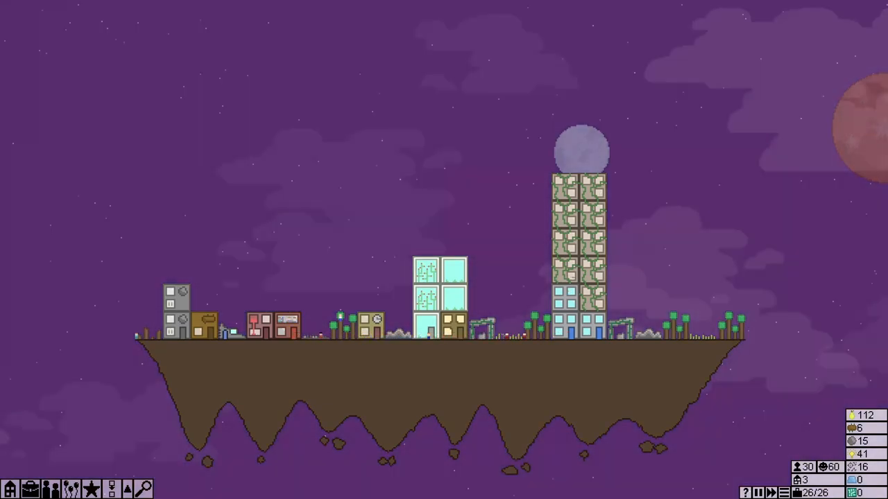
pyautogui.click(593, 187)
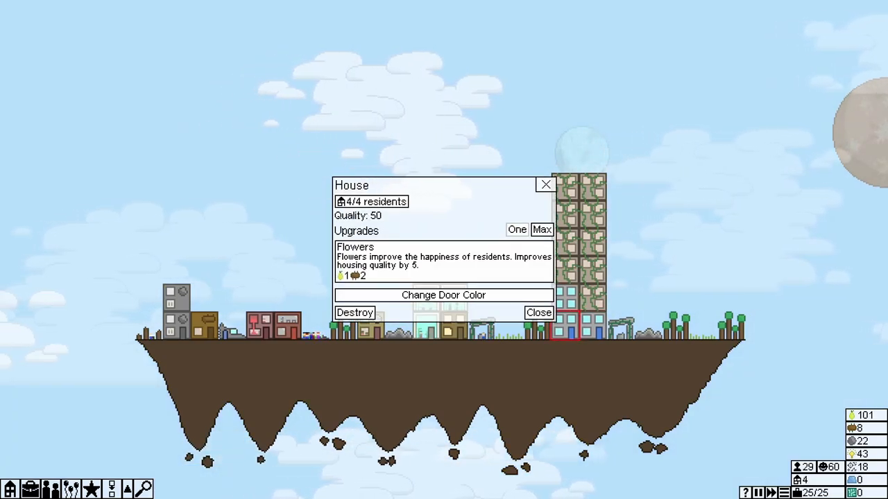
# Buy Flowers for one tower house, then buy Flowers for every house another can afford
pyautogui.click(538, 312)
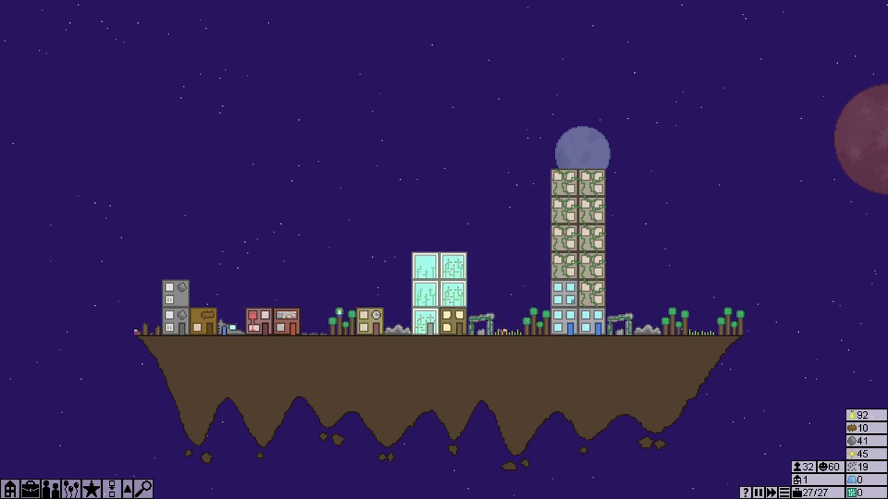
pyautogui.click(583, 319)
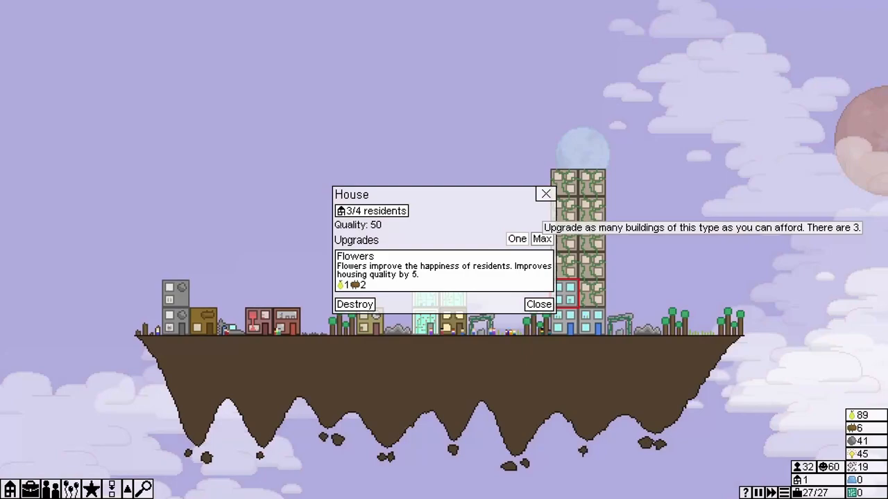
pyautogui.click(539, 303)
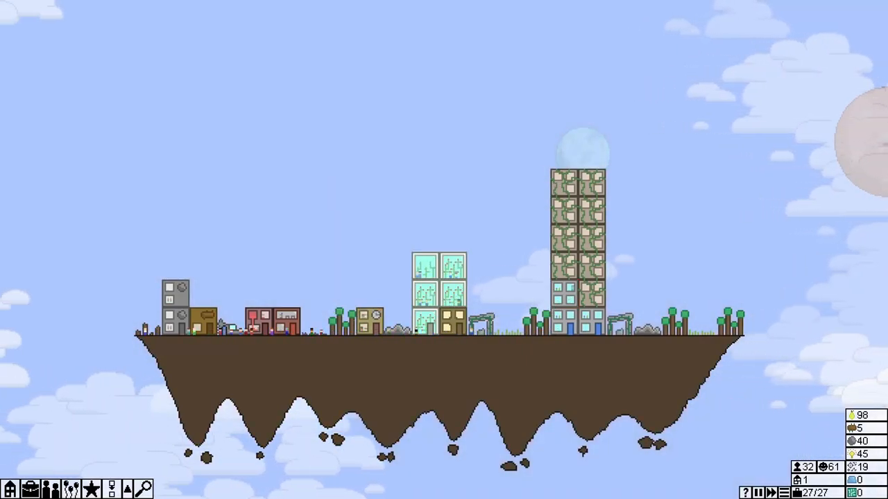
# Demolish the top Modern Rustic Home on the tower, confirming Really Destroy?
pyautogui.click(564, 182)
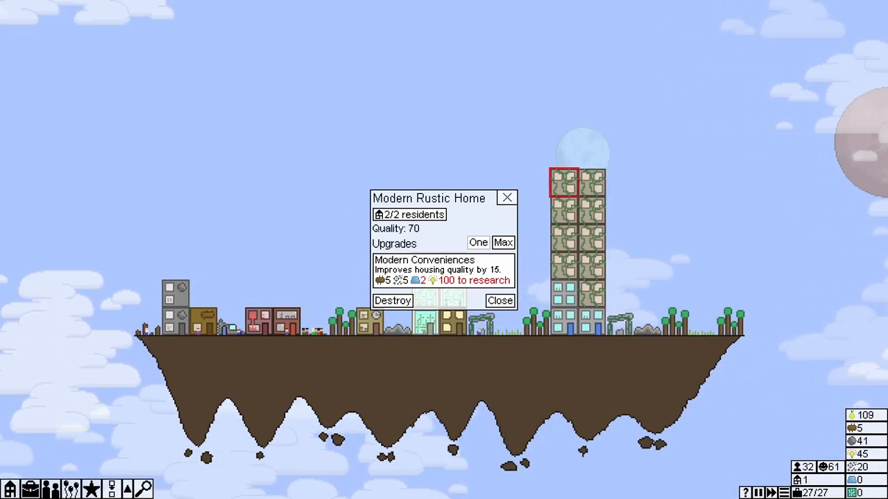
pyautogui.click(392, 301)
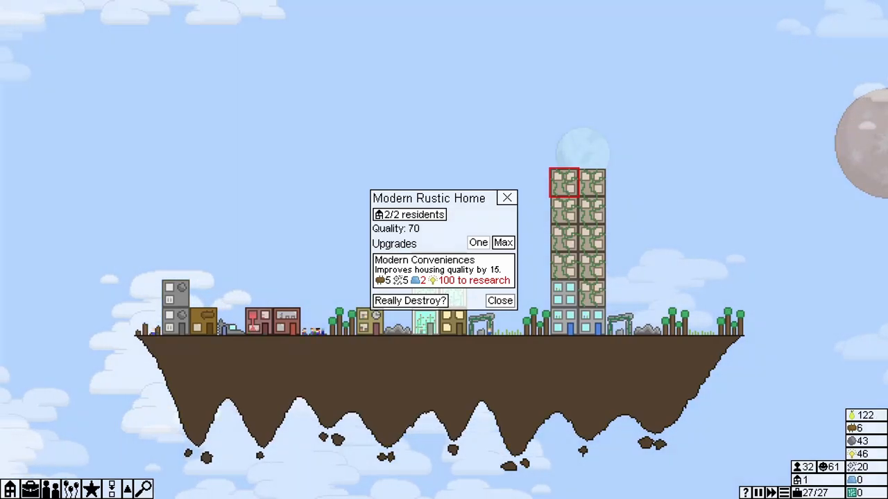
pyautogui.click(499, 301)
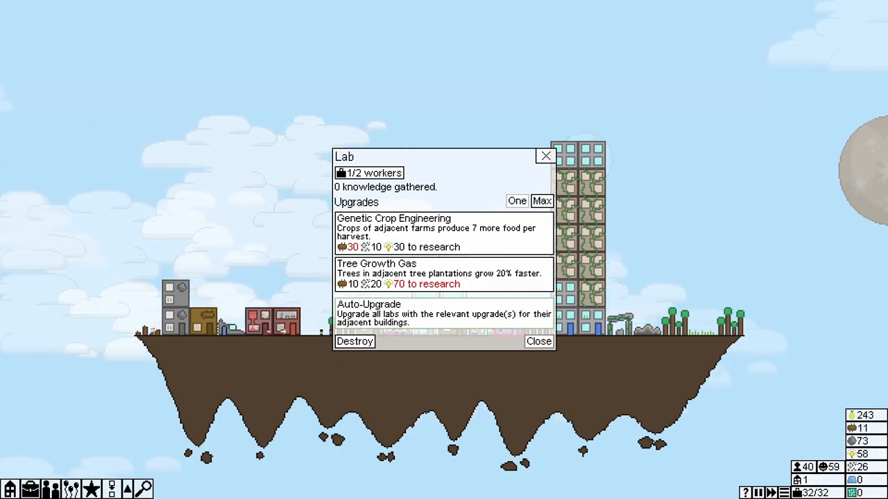
# Dismiss the lab details and the alien ruins findings popups
pyautogui.click(539, 341)
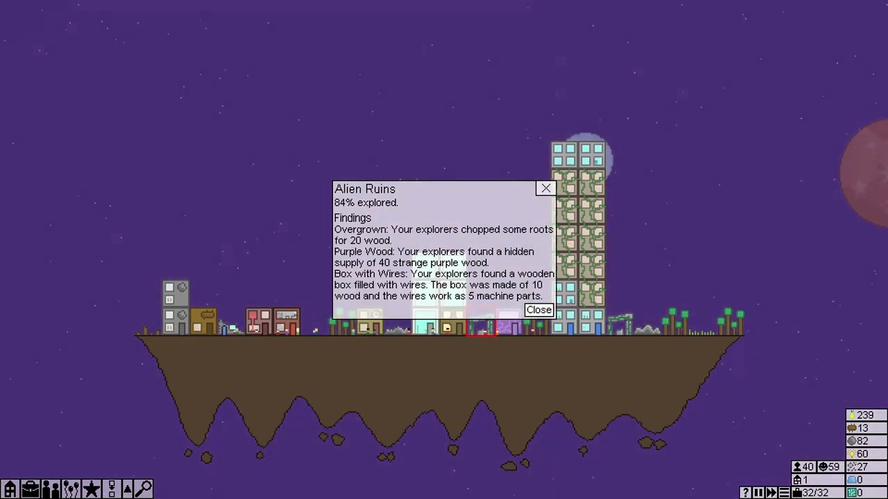
pyautogui.click(539, 309)
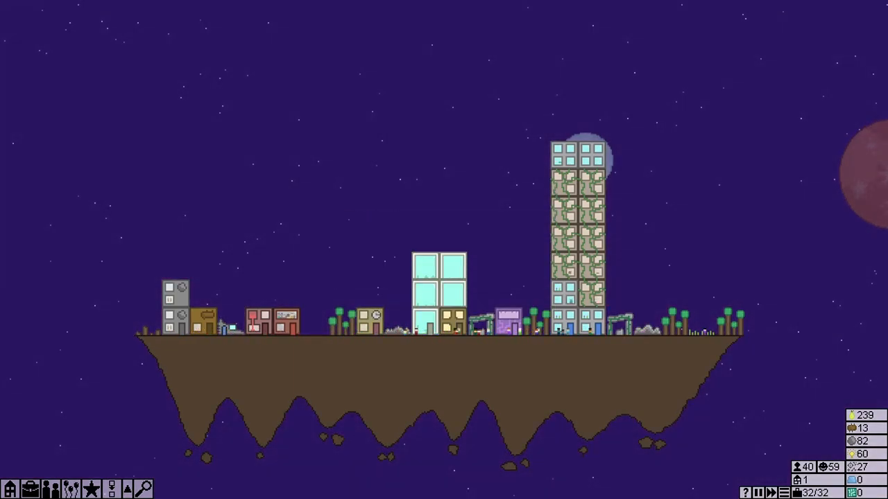
pyautogui.moveTo(46, 488)
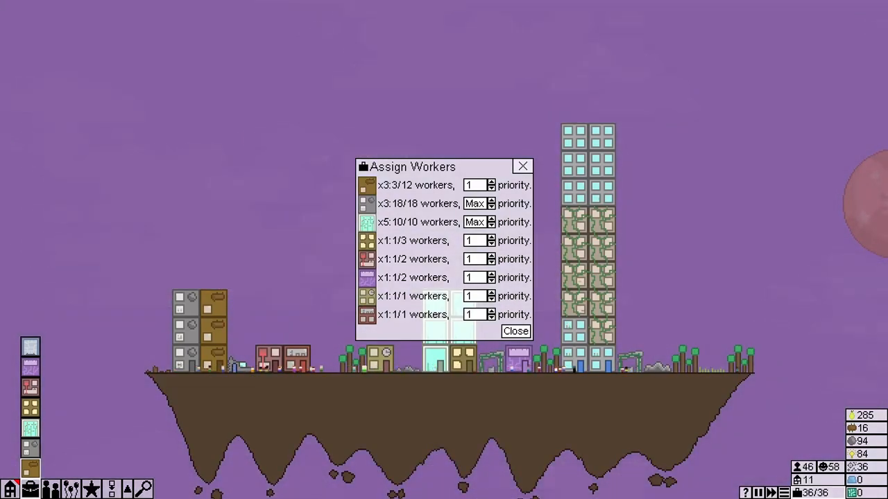
# Raise the brown buildings' worker priority to Max and pick the Alien House to build
pyautogui.click(491, 181)
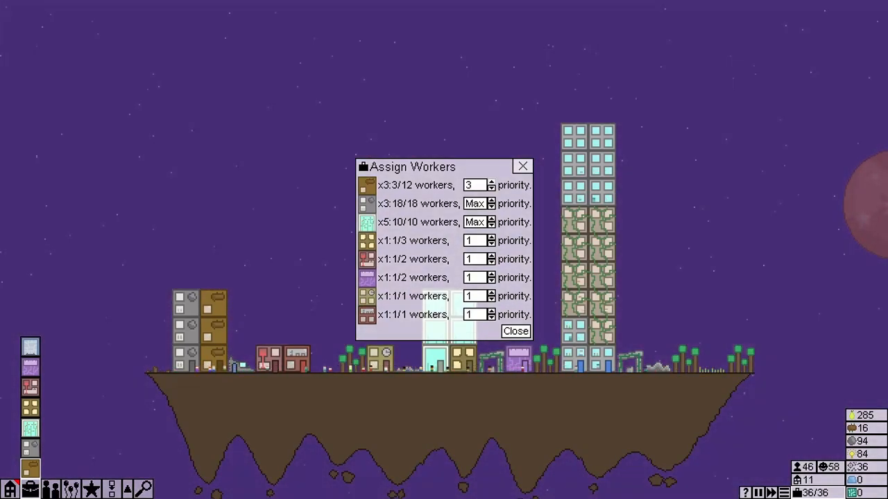
pyautogui.click(491, 181)
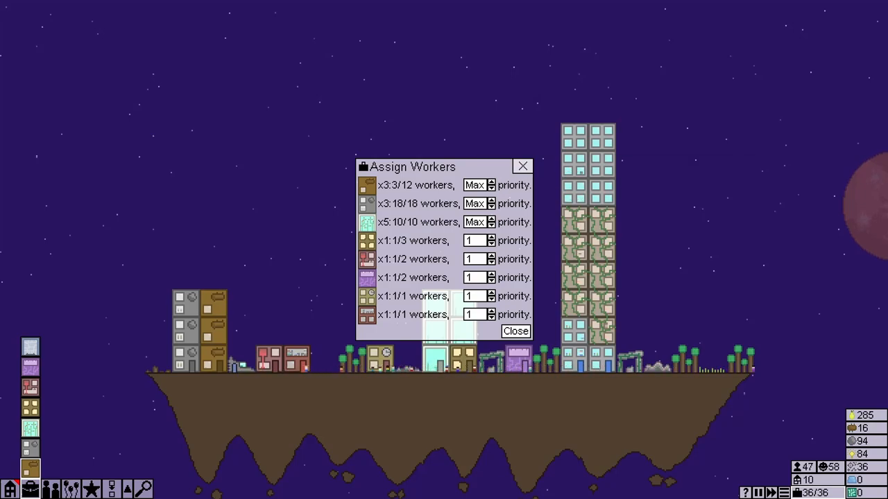
pyautogui.moveTo(368, 185)
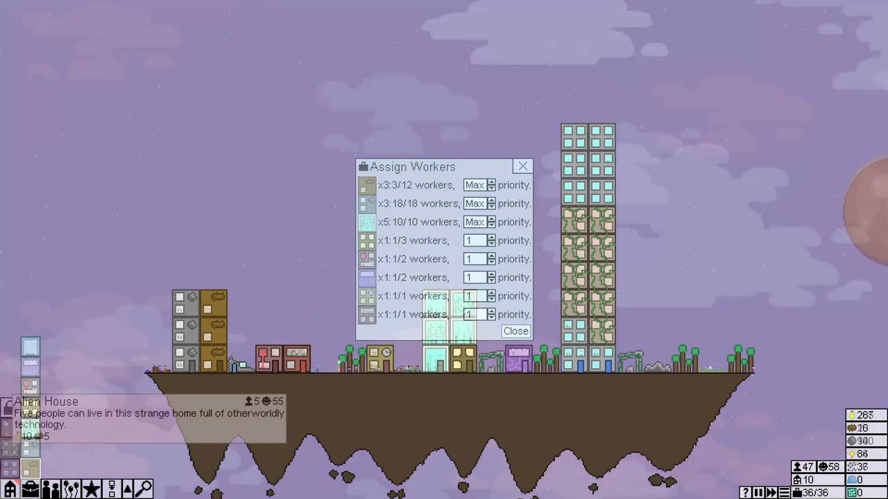
pyautogui.click(515, 331)
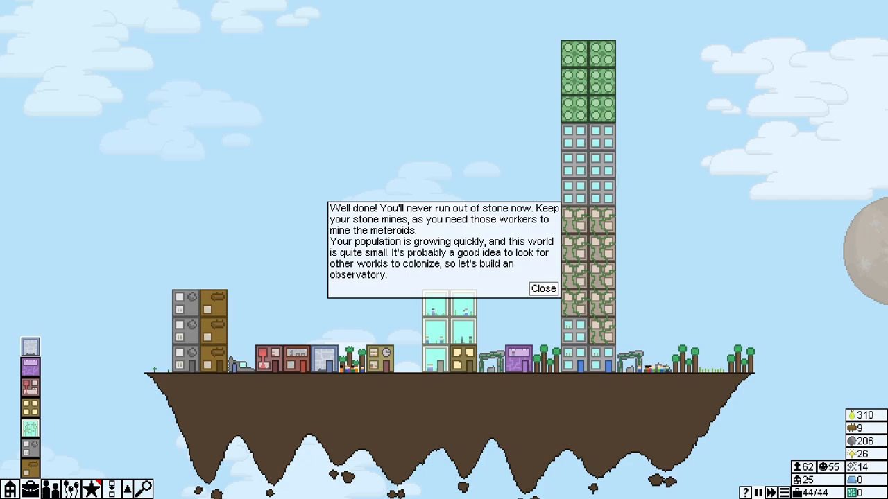
# Dismiss the stone-mining congratulations message
pyautogui.click(543, 289)
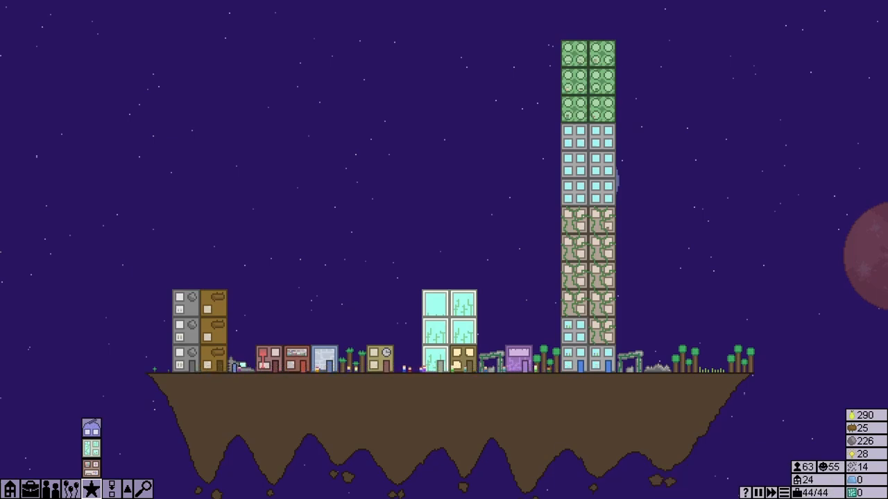
pyautogui.moveTo(92, 429)
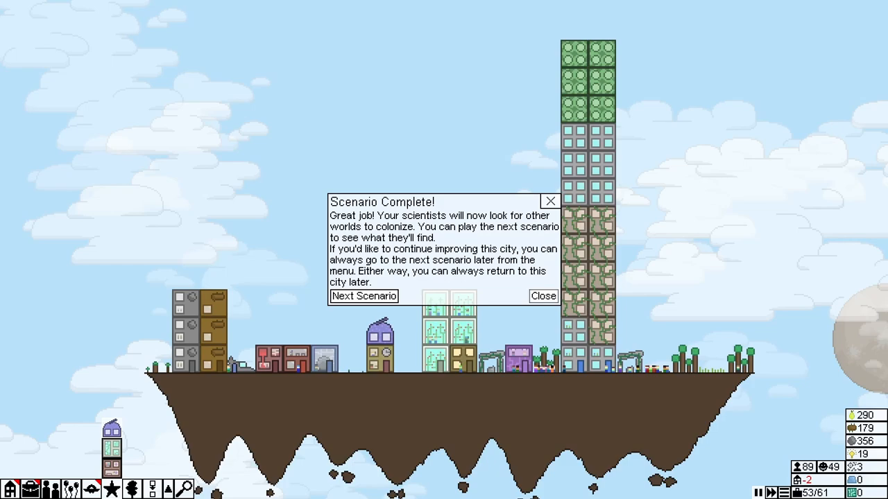
# Move past the Scenario Complete message toward the save slot choices
pyautogui.click(363, 297)
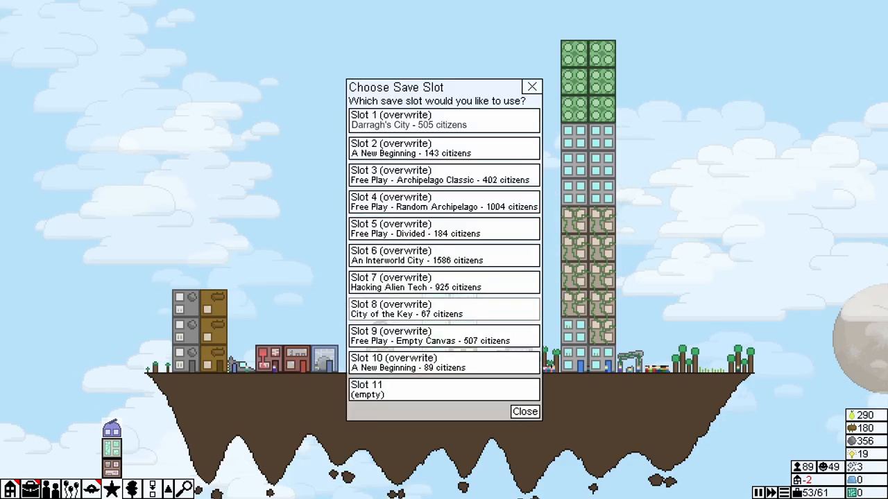